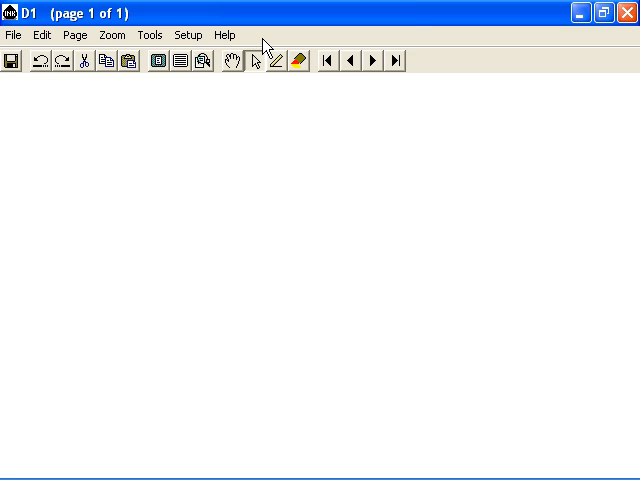
Draw voltage and Time axes with two rectangular pulses and axis labels
left_click_drag(75, 74, 83, 196)
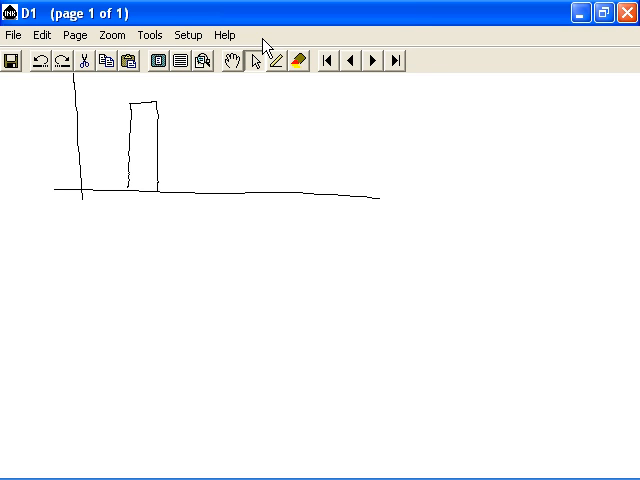
left_click_drag(162, 141, 187, 180)
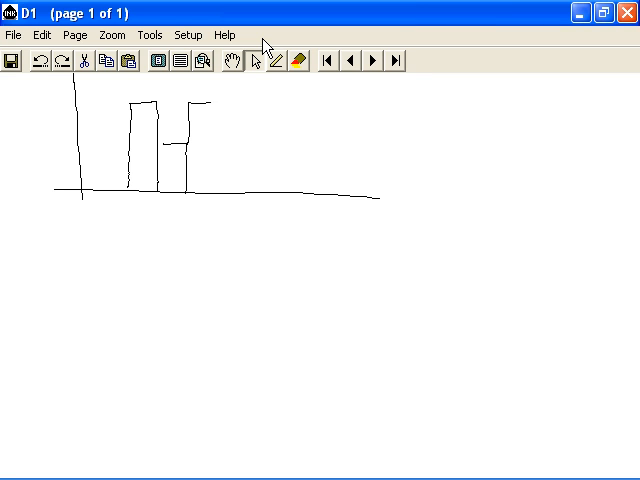
left_click_drag(216, 100, 218, 195)
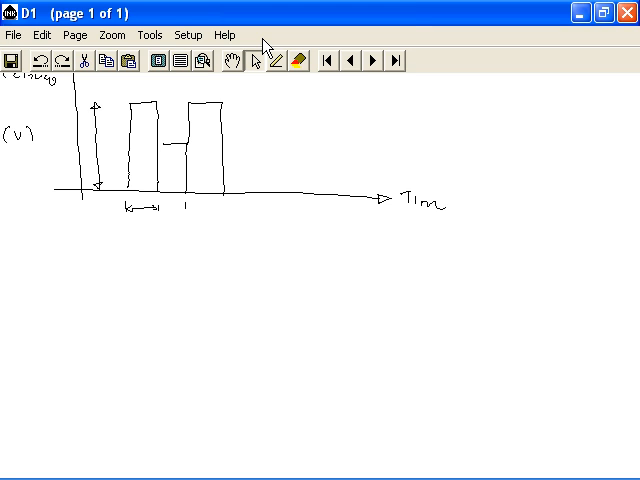
Label the pulses 1, 0, 1 with span arrows and a small numbered pulse sketch
left_click_drag(180, 209, 225, 209)
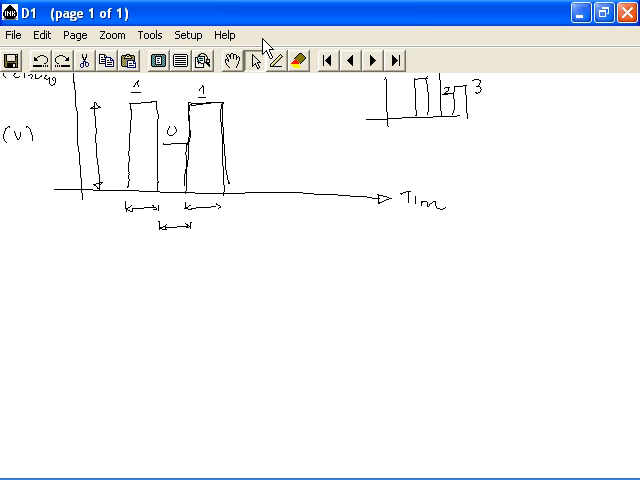
Circle the 1 and 0 labels and add a span arrow labelled Pulse Duration
left_click(125, 258)
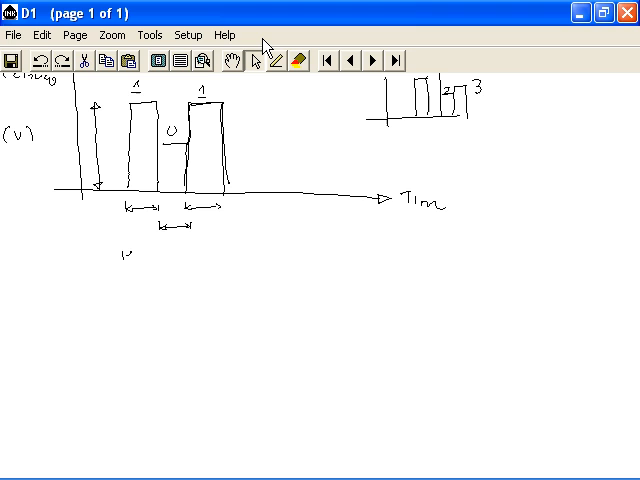
left_click_drag(118, 262, 150, 265)
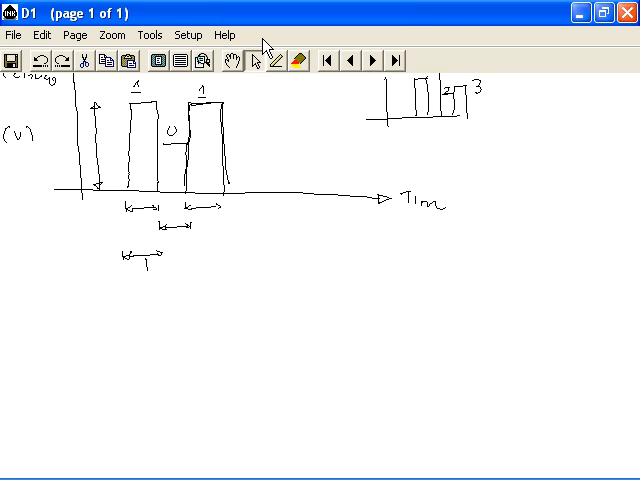
left_click_drag(150, 265, 175, 265)
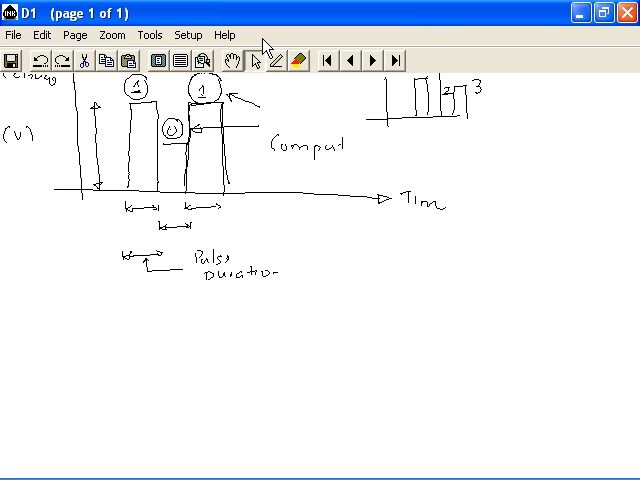
Write Computer by the arrows and list Computer, Program, quality, Faster numbered 1–4
type("er")
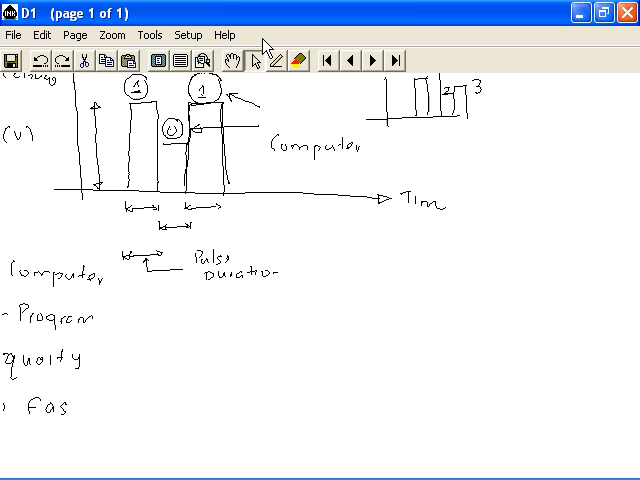
type("tov")
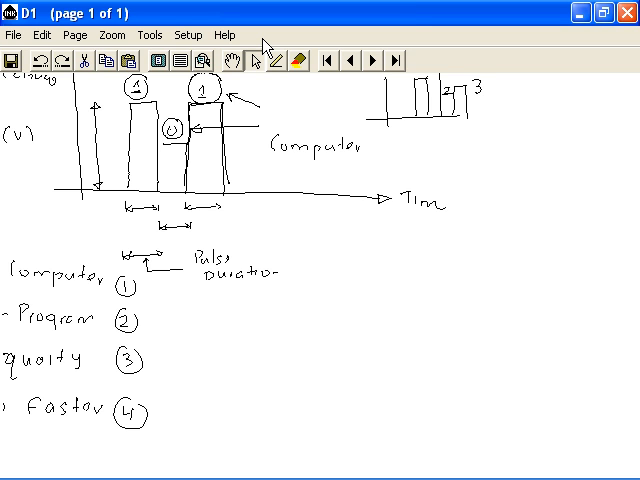
Branch item 1 to Data, Image, Audio and Video with a connector and brace
left_click_drag(140, 295, 310, 293)
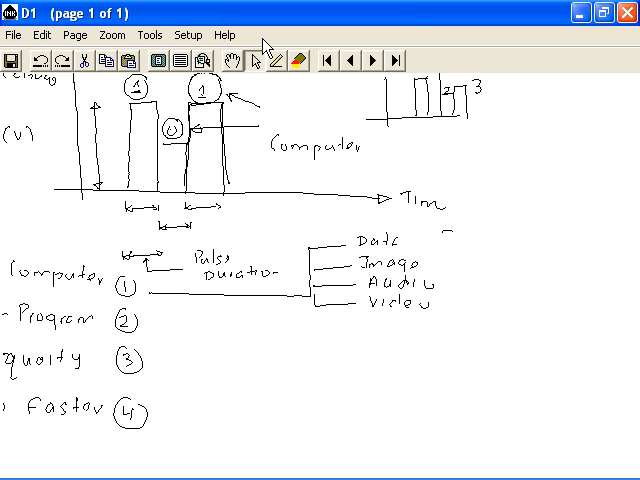
left_click_drag(457, 231, 457, 315)
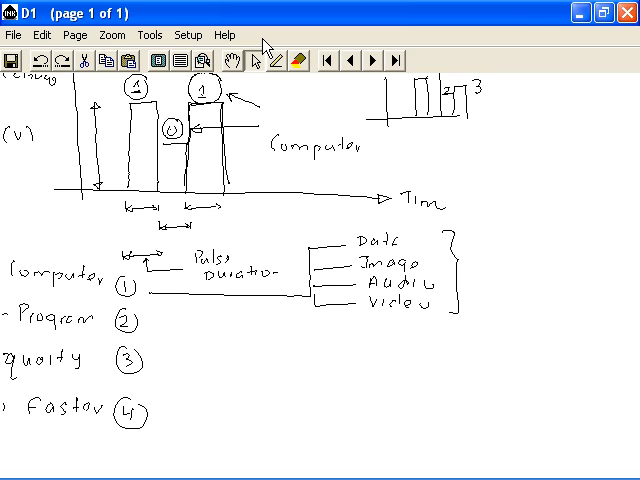
Draw an arrow from the brace to 0, 1, then add a second page
left_click_drag(462, 262, 522, 262)
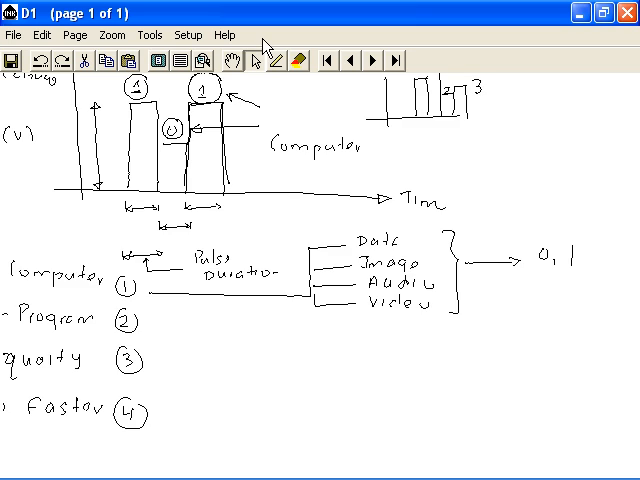
left_click(370, 62)
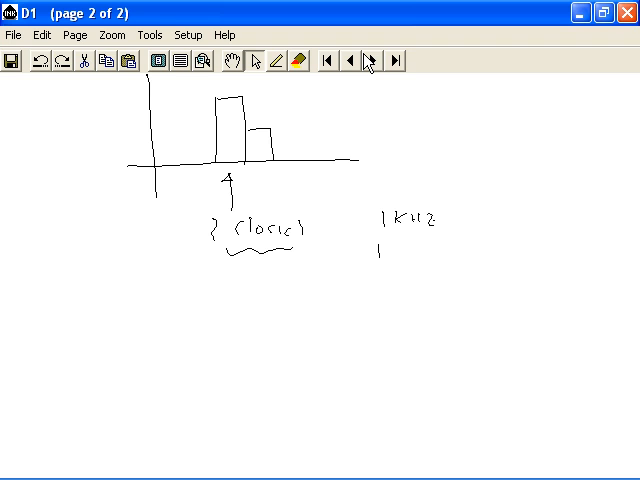
Sketch a clock pulse labelled clock, written as = 1 kHz = 1 cycle/second
left_click_drag(385, 250, 405, 270)
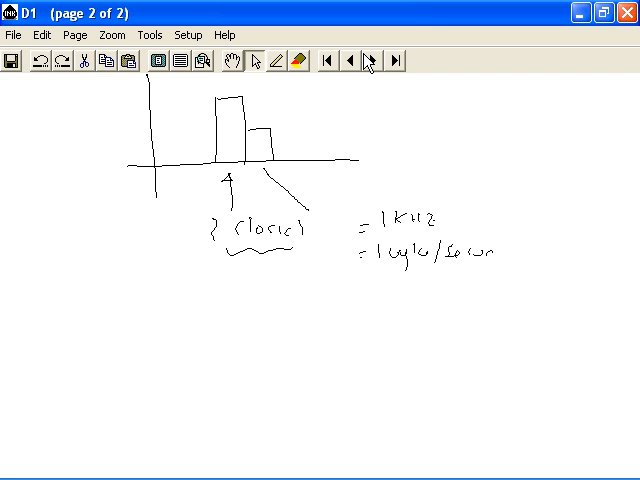
Mark the second pulse as 1 second and draw a double-headed arrow lower left
left_click_drag(240, 188, 285, 188)
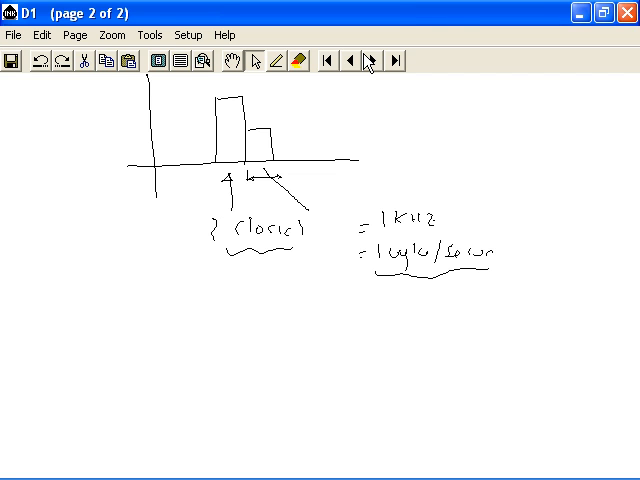
left_click_drag(280, 118, 245, 118)
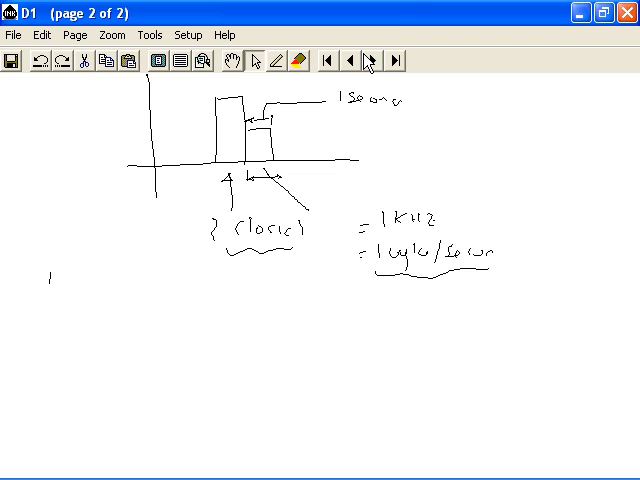
left_click_drag(52, 278, 128, 272)
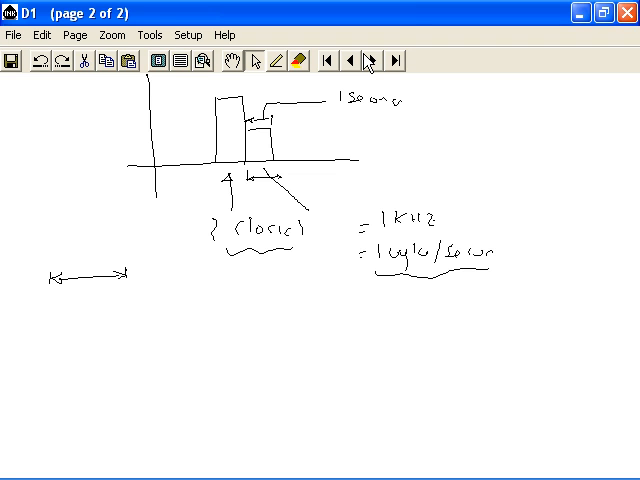